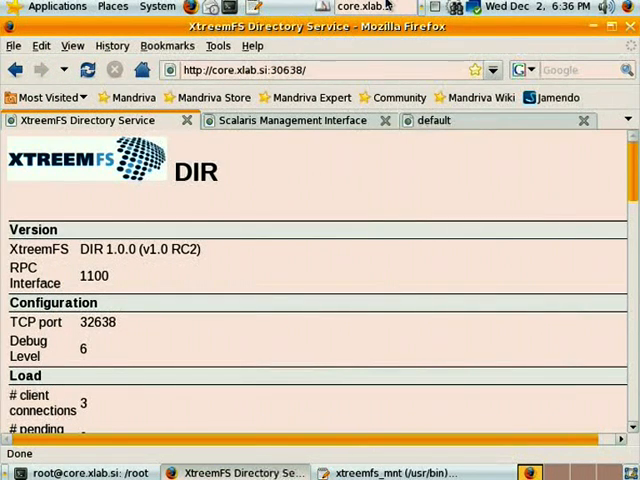
pyautogui.moveTo(368, 244)
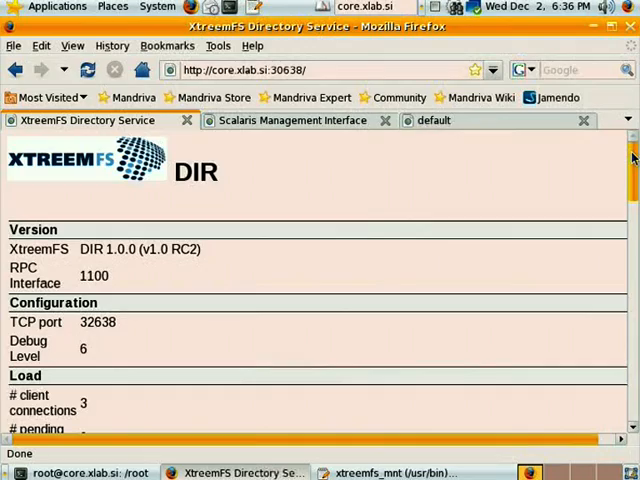
# - Switch to the Scalaris Management page and scroll to the Ring overview with its three-node pie chart
pyautogui.scroll(-3)
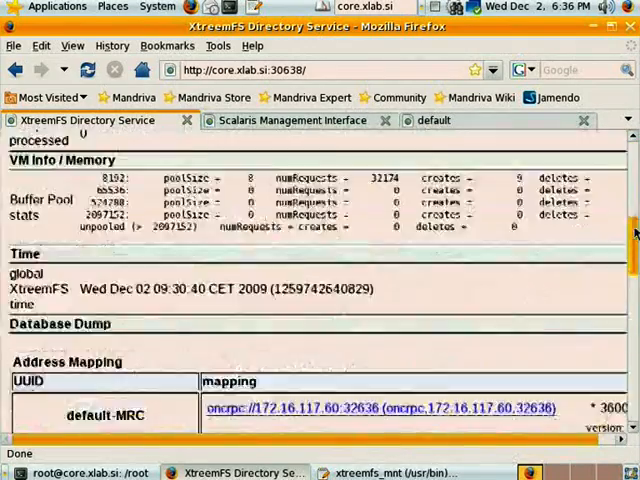
pyautogui.scroll(-3)
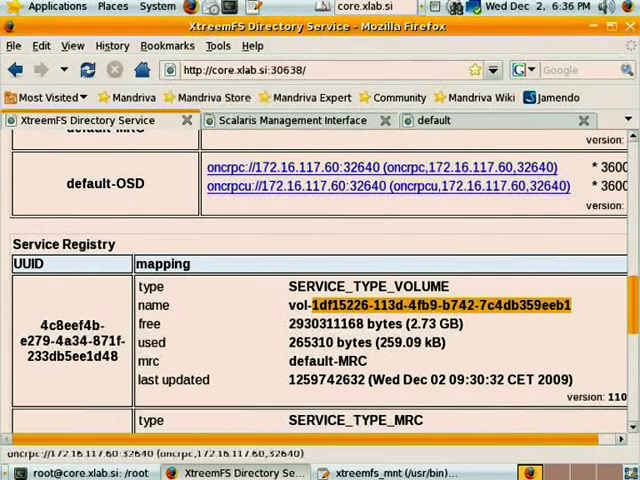
pyautogui.click(290, 120)
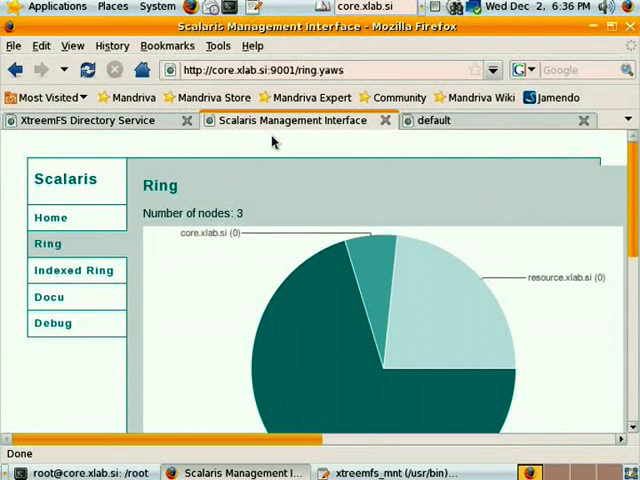
pyautogui.scroll(-3)
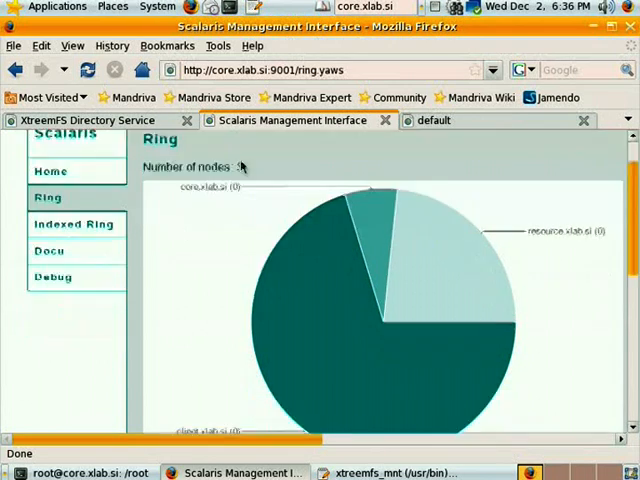
pyautogui.scroll(-3)
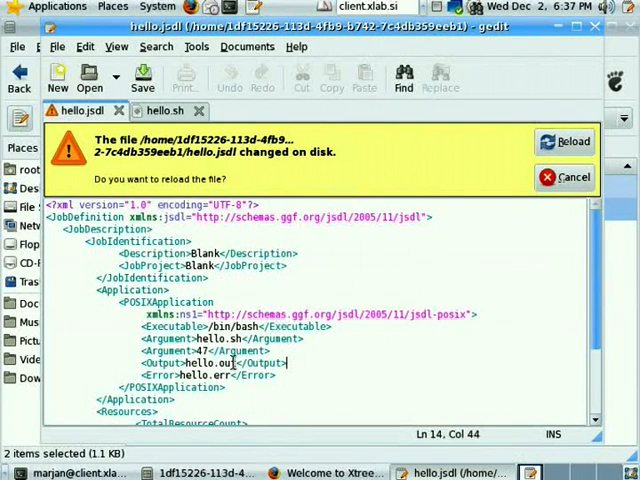
# - Switch gedit to the hello.sh script tab
pyautogui.click(164, 110)
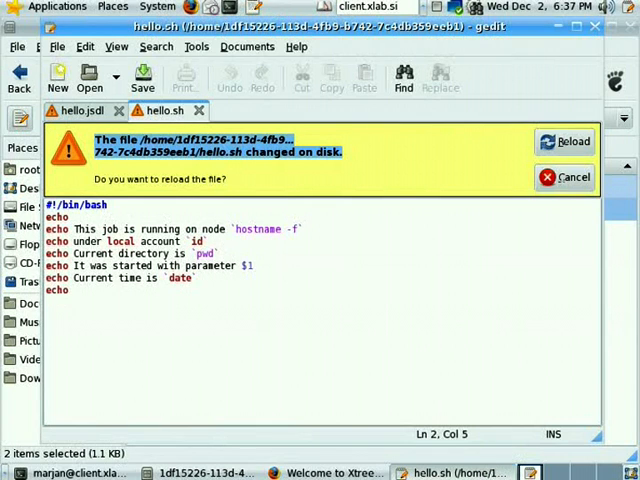
# - Return to Firefox, show the localhost:8080/AEMDemo JSDL editor, then the VOLifeCycle login page
pyautogui.click(330, 472)
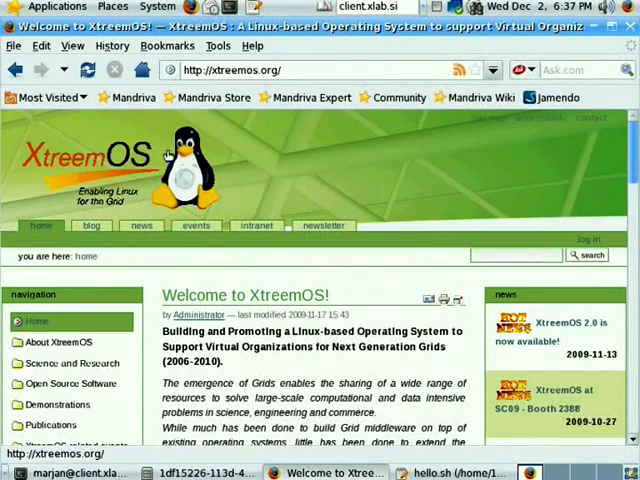
pyautogui.click(168, 46)
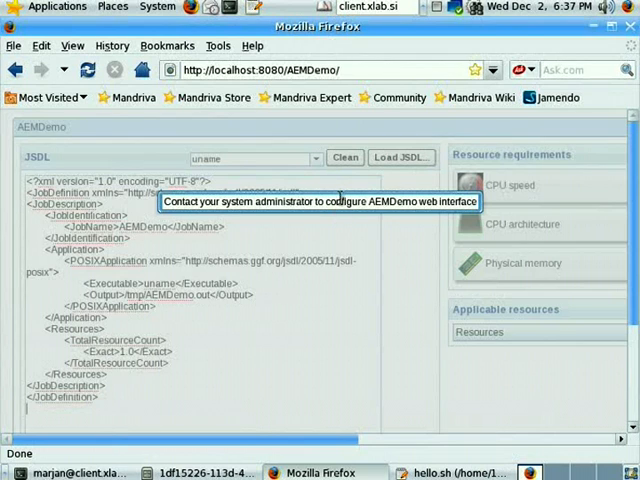
pyautogui.click(232, 120)
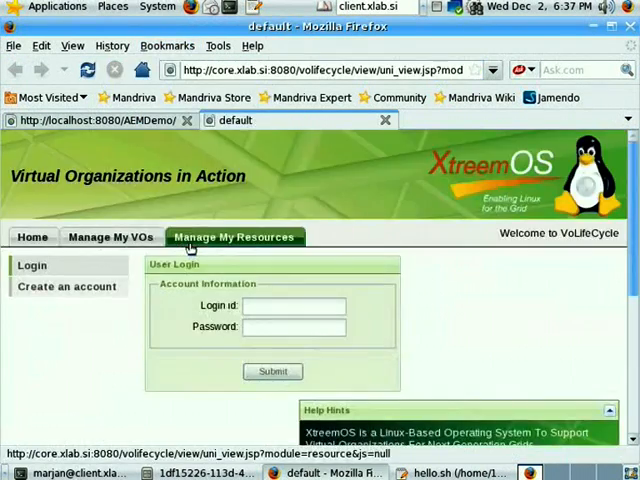
# - Sign into VOLifeCycle as marjan and request membership in demo-vo via Join a VO
pyautogui.write('marjan')
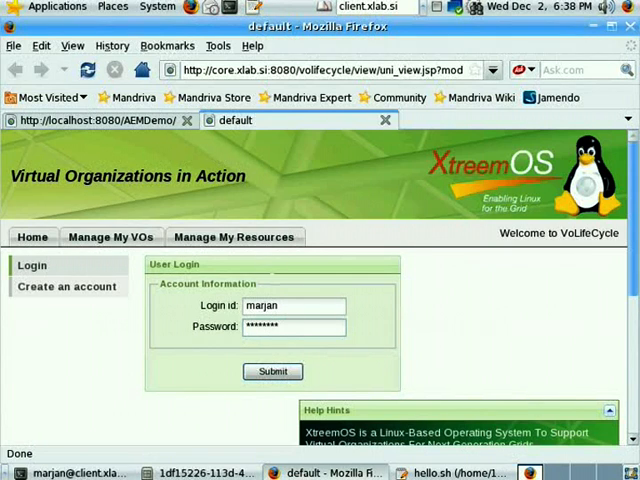
pyautogui.click(272, 372)
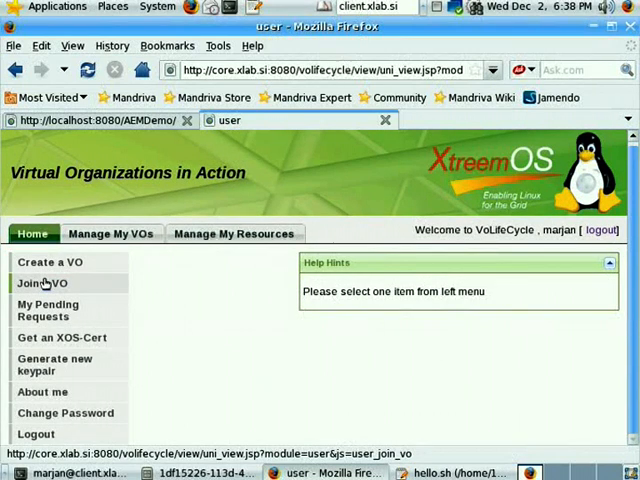
pyautogui.click(32, 284)
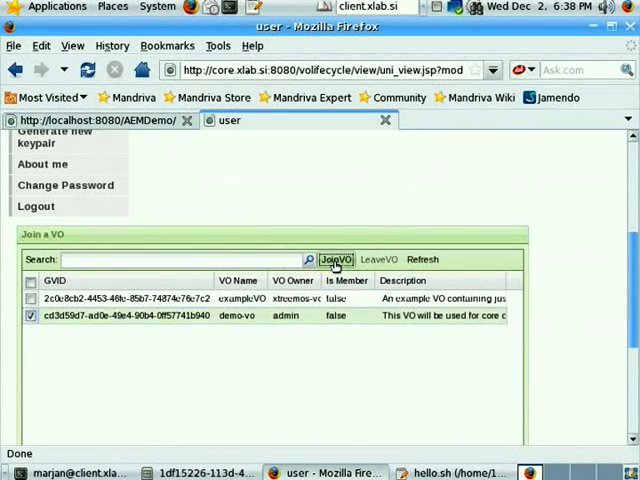
pyautogui.click(336, 260)
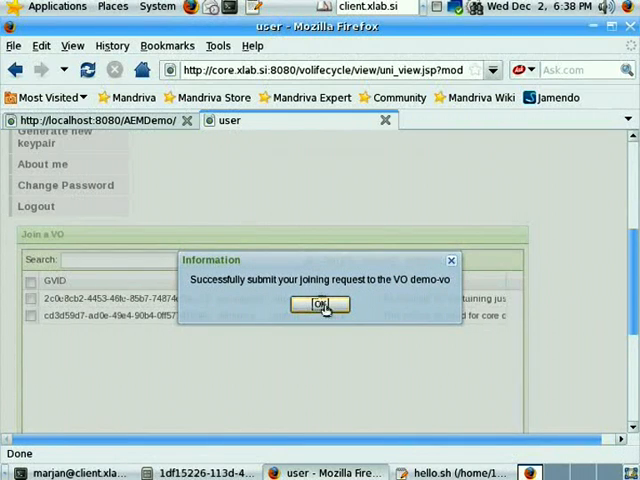
# - Confirm the join request, then sign into VOLifeCycle on core.xlab.si as admin
pyautogui.click(320, 304)
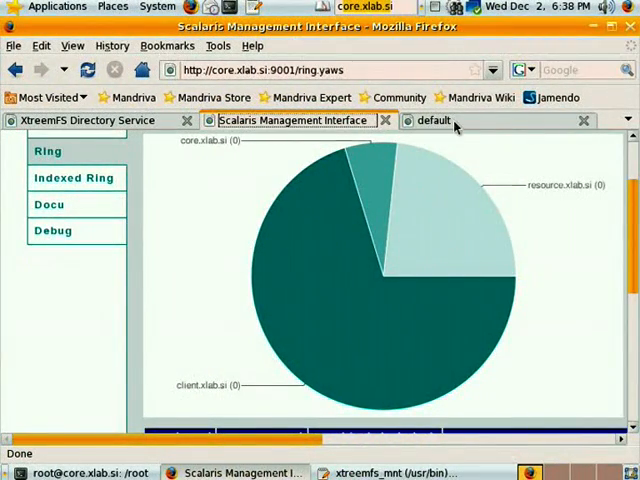
pyautogui.click(432, 120)
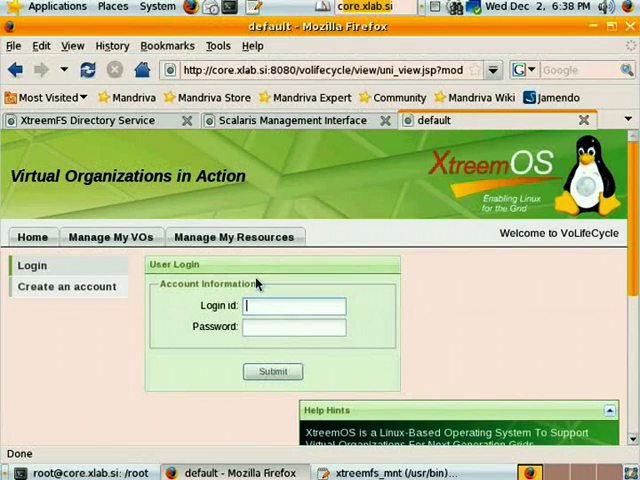
pyautogui.write('admin')
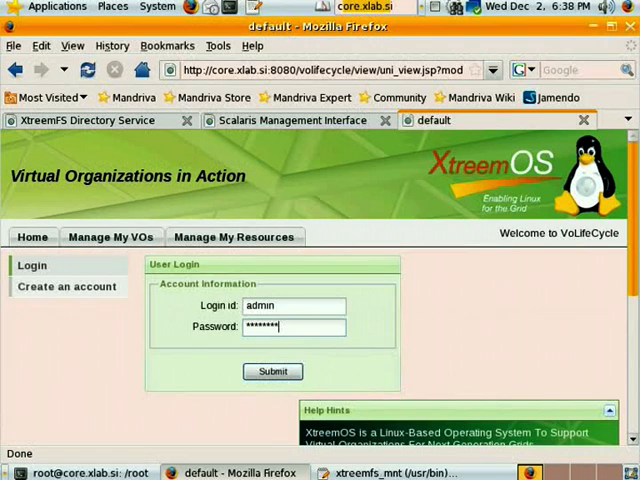
pyautogui.click(272, 372)
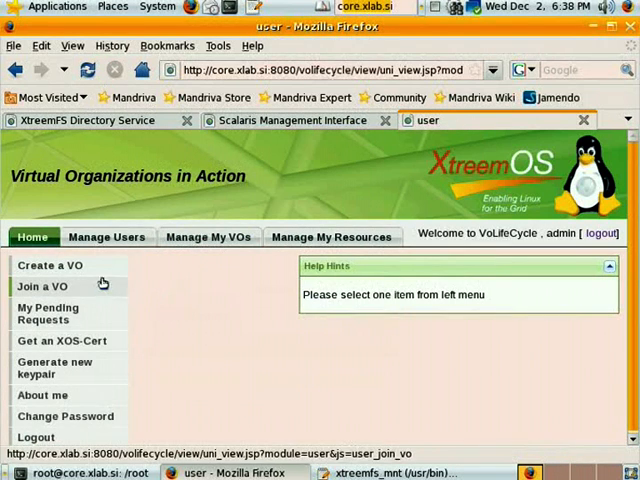
# - Approve marjan's pending demo-vo request under Manage My VOs > Approve Requests
pyautogui.click(208, 236)
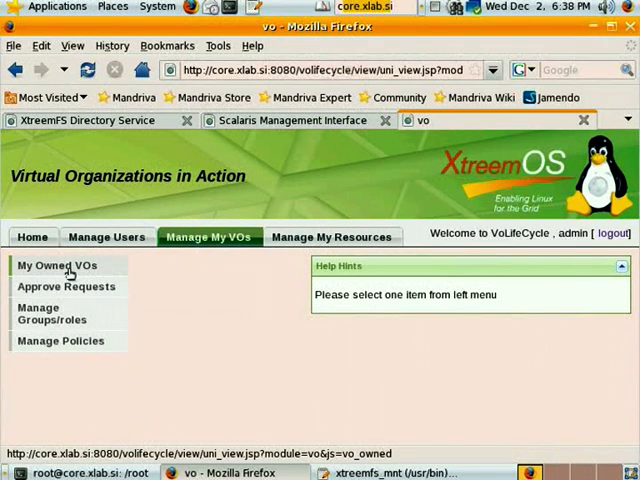
pyautogui.click(64, 288)
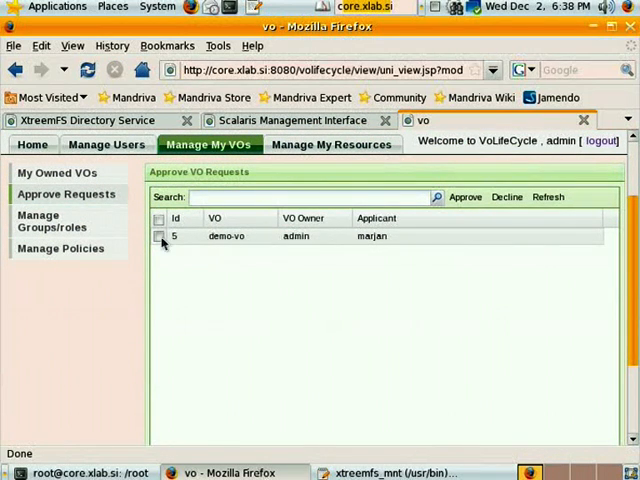
pyautogui.click(158, 236)
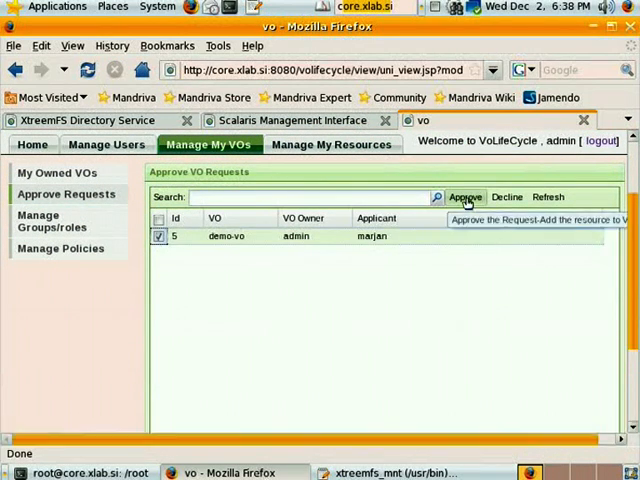
pyautogui.click(464, 196)
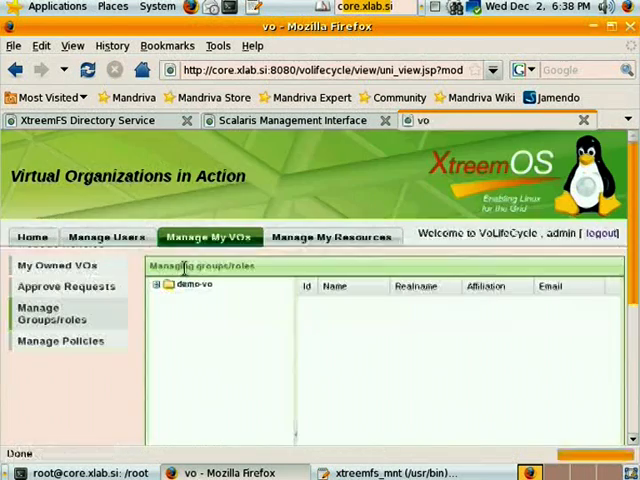
# - Add marjan to demo-vo's users group via Manage Groups/roles > AddUser
pyautogui.click(160, 288)
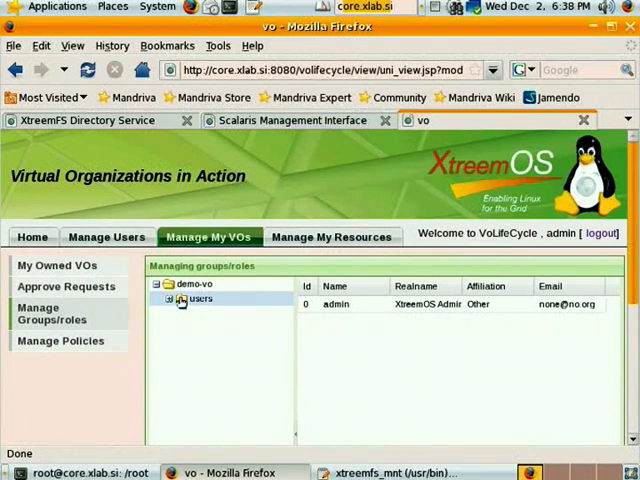
pyautogui.rightClick(200, 300)
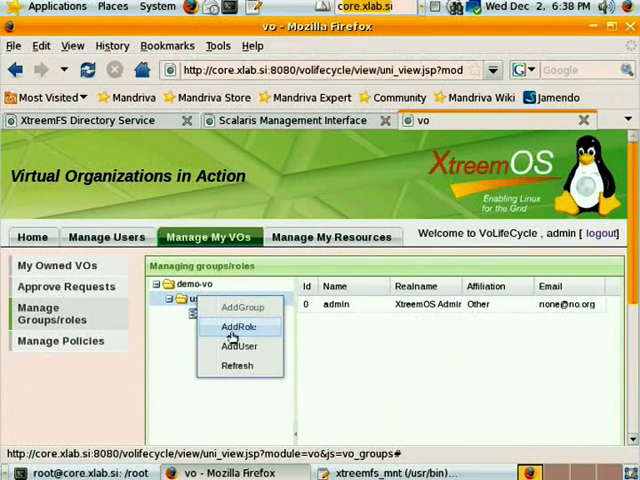
pyautogui.click(236, 348)
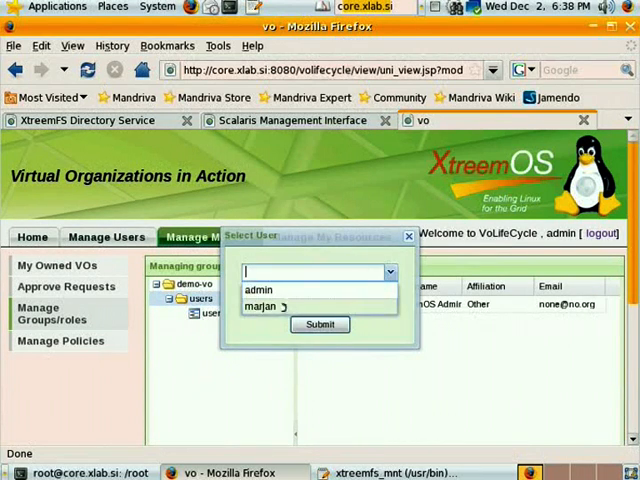
pyautogui.click(318, 324)
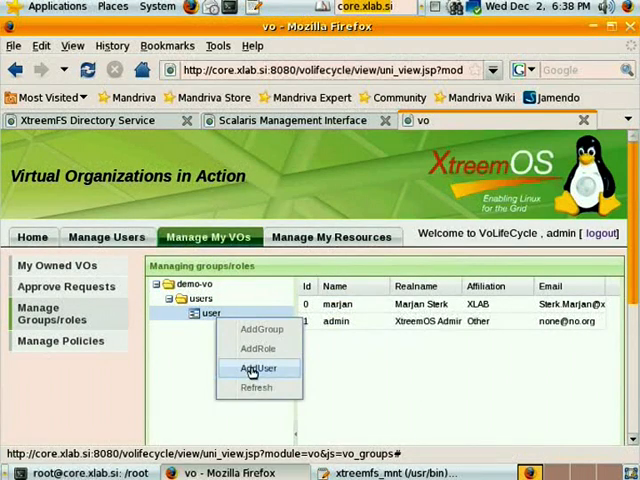
pyautogui.click(258, 368)
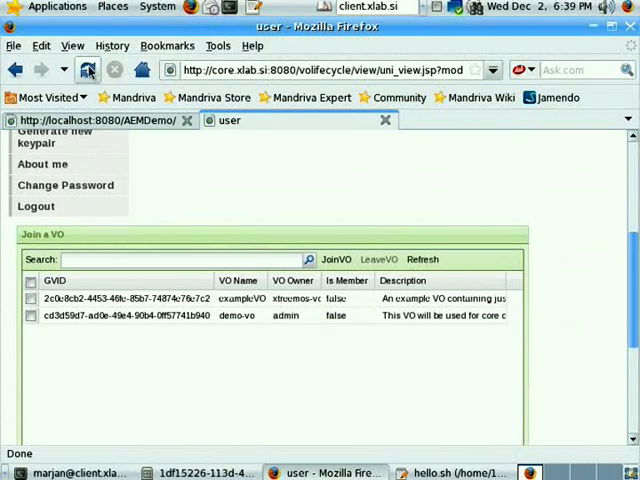
pyautogui.click(322, 260)
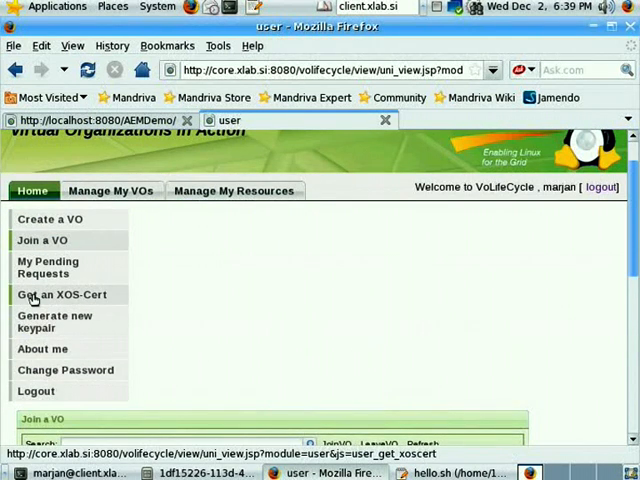
# - Fill the Get an XOS-Cert form for demo-vo with a passphrase and 3650 valid days
pyautogui.click(56, 294)
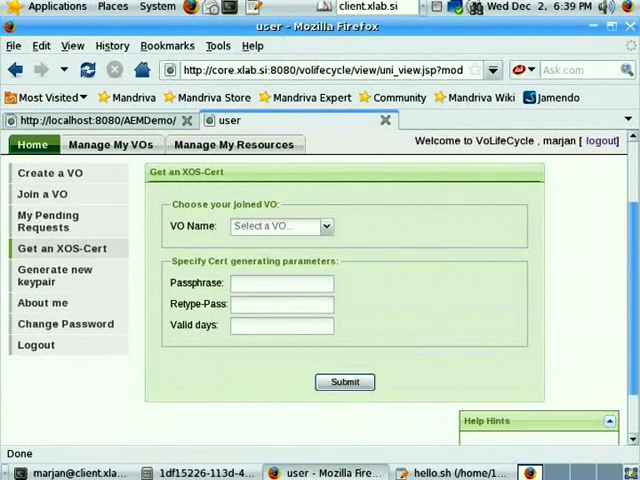
pyautogui.click(324, 226)
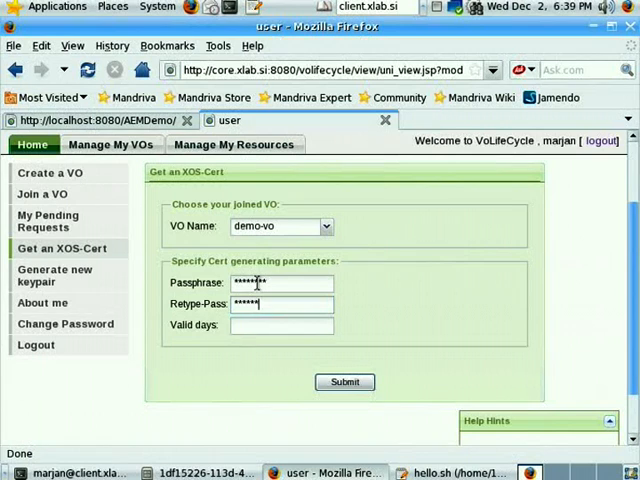
pyautogui.write('3650')
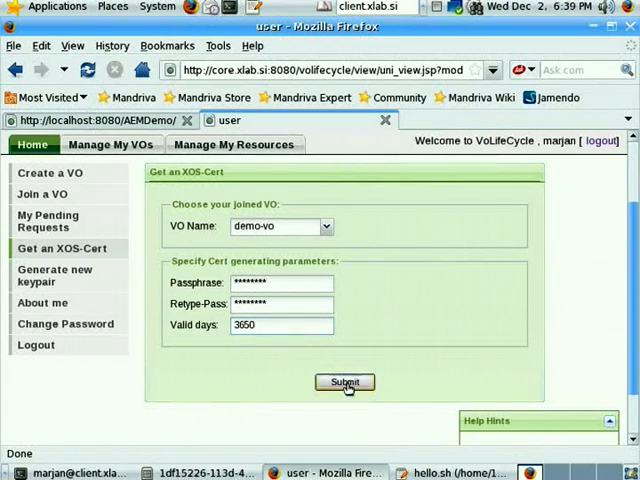
# - Generate the XOS certificate and save it as user.crt in the certs folder
pyautogui.click(344, 382)
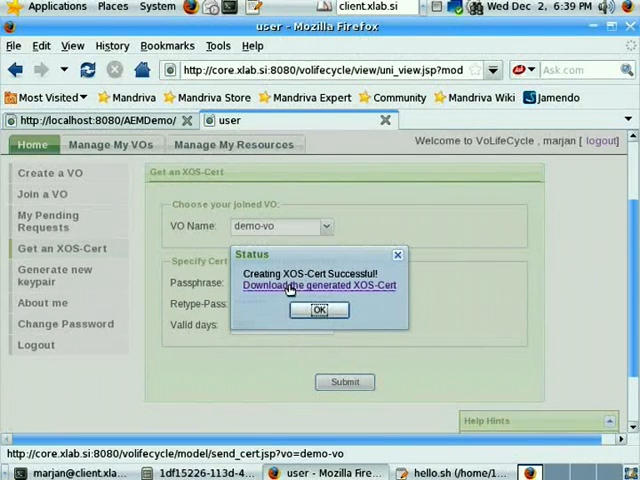
pyautogui.click(324, 284)
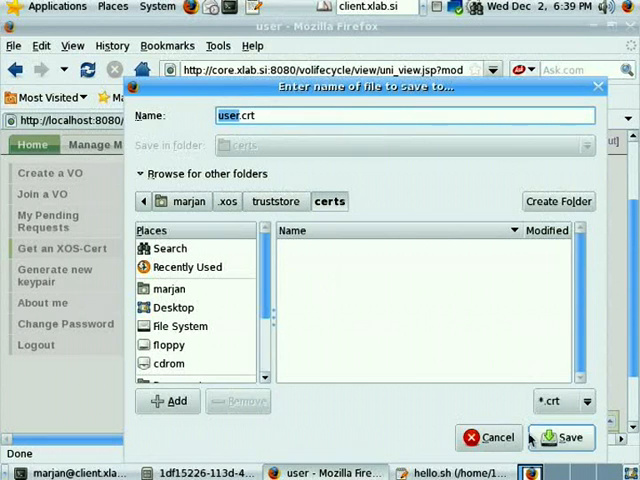
pyautogui.click(564, 436)
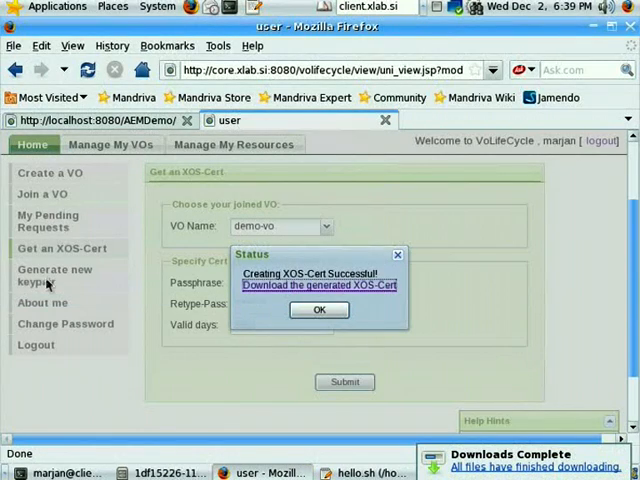
pyautogui.click(320, 308)
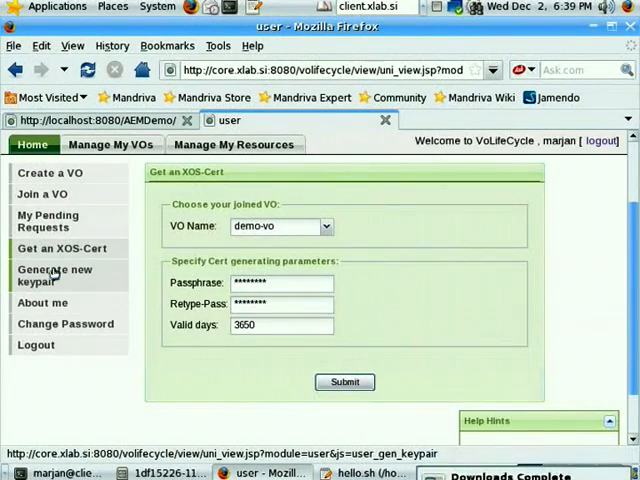
# - Download the private key from Generate new keypair and save it as user.key
pyautogui.click(56, 276)
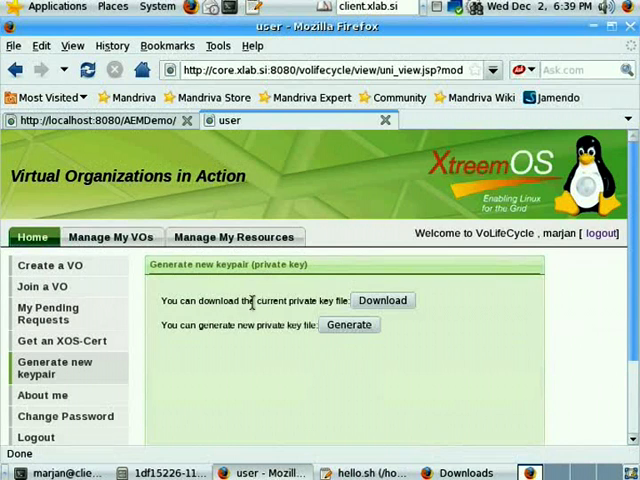
pyautogui.click(382, 300)
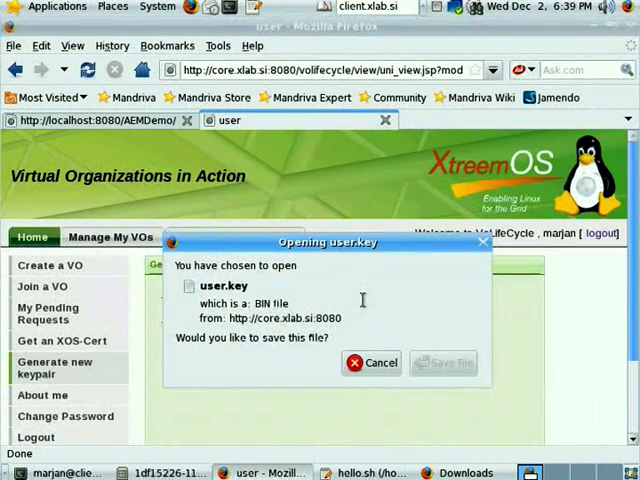
pyautogui.click(372, 362)
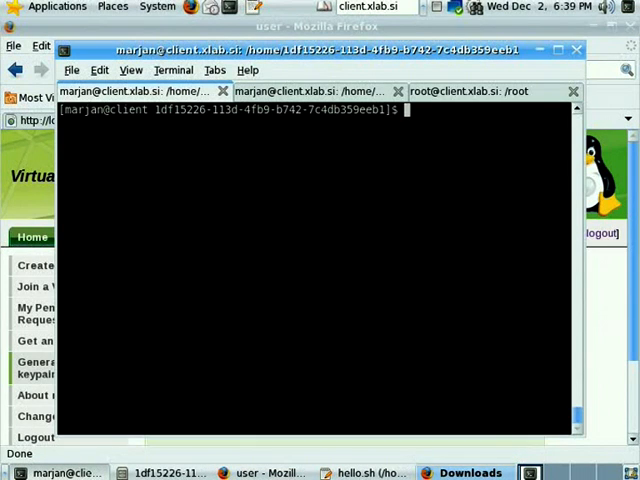
# - Run mv ~/Desktop/user.key into the ~/.xos/truststore subfolder using Tab completion
pyautogui.write('mv')
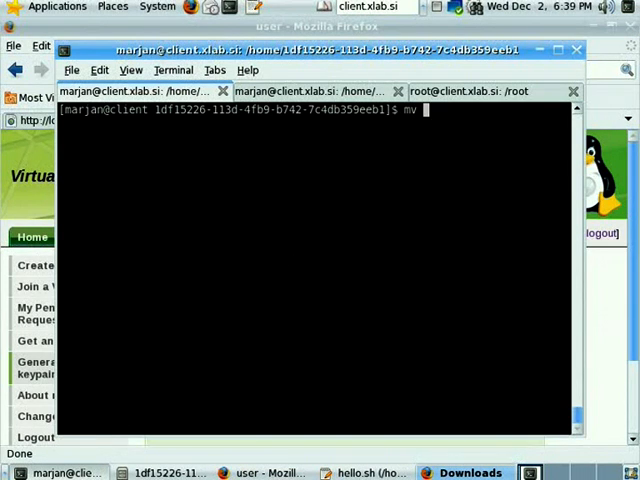
pyautogui.write('~/Desktop/')
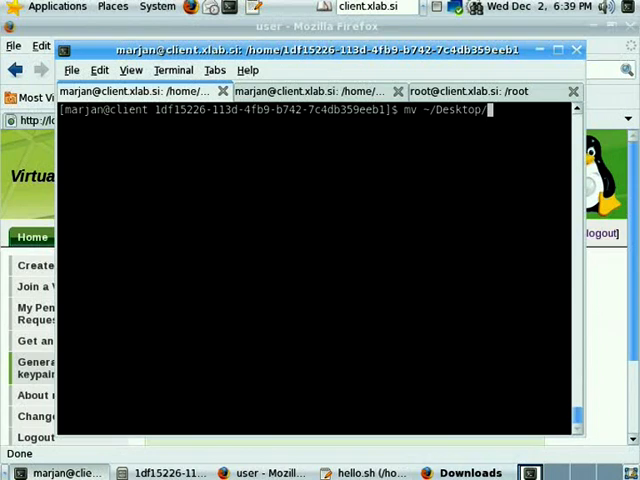
pyautogui.write('user.key')
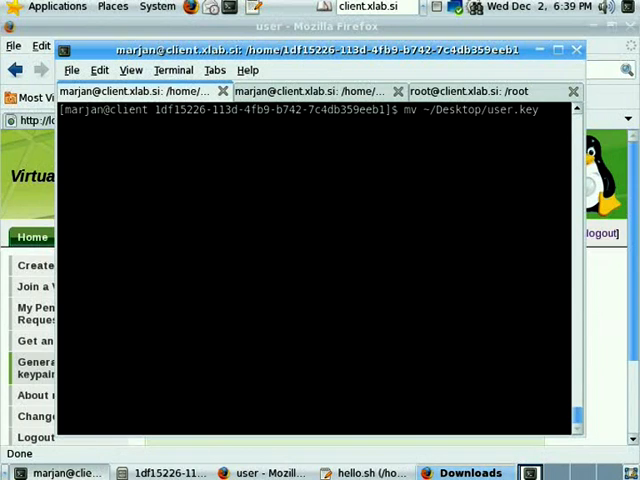
pyautogui.write('.xos/t')
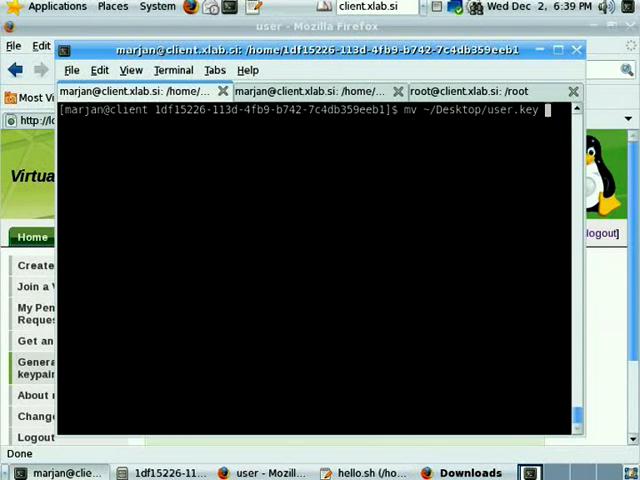
pyautogui.write(' ~/.x')
pyautogui.press('Return')
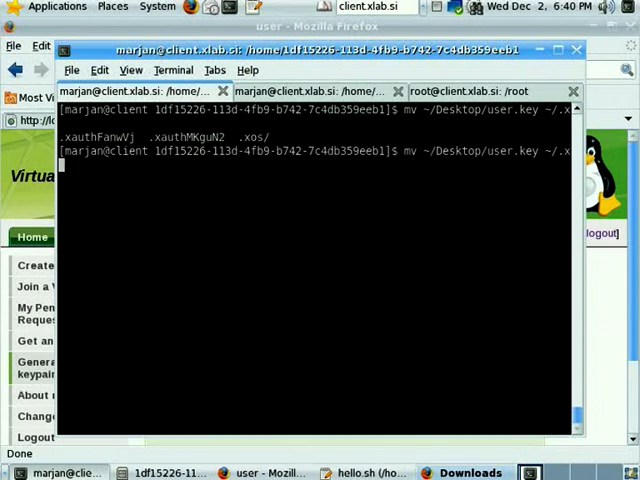
pyautogui.write('s/truststore/')
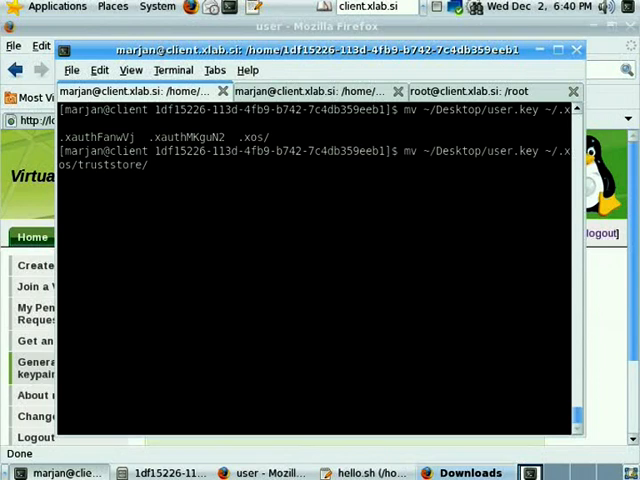
pyautogui.write('pr')
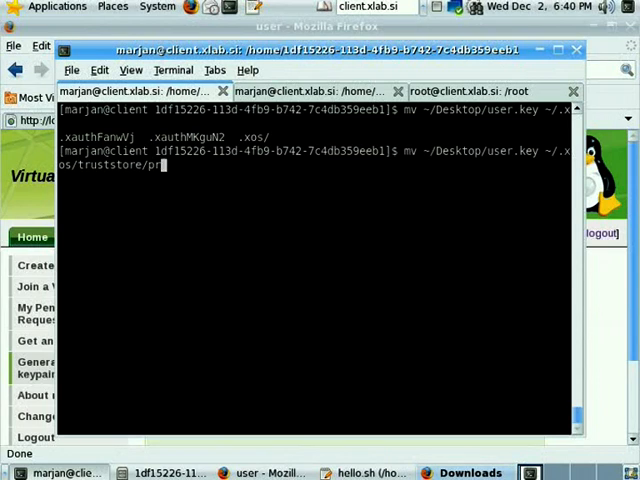
pyautogui.press('Return')
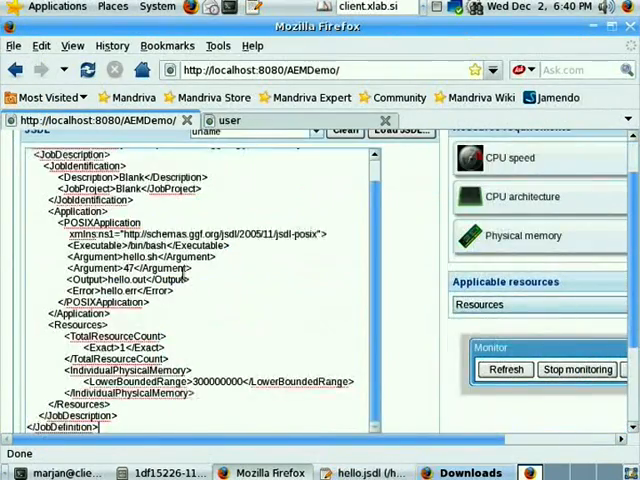
# - Submit and run the hello job from the Job control panel so Job-1 appears
pyautogui.scroll(-3)
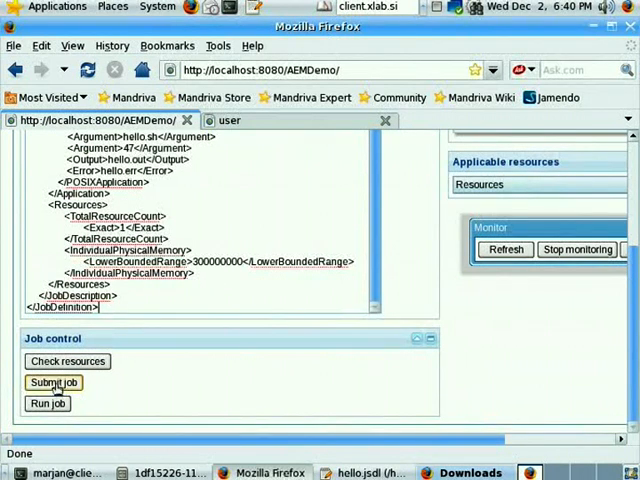
pyautogui.click(52, 382)
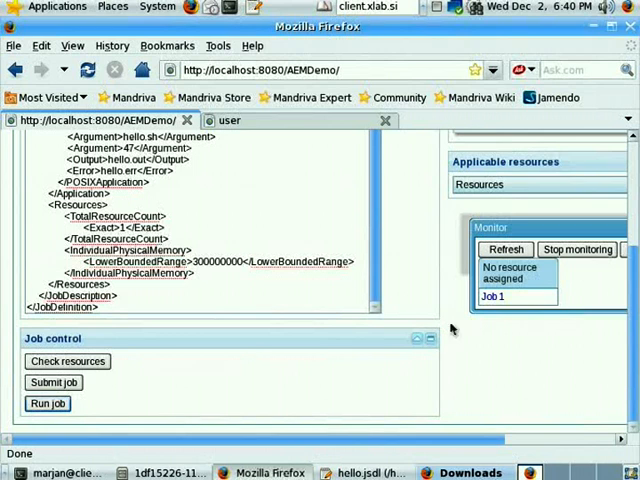
pyautogui.click(504, 250)
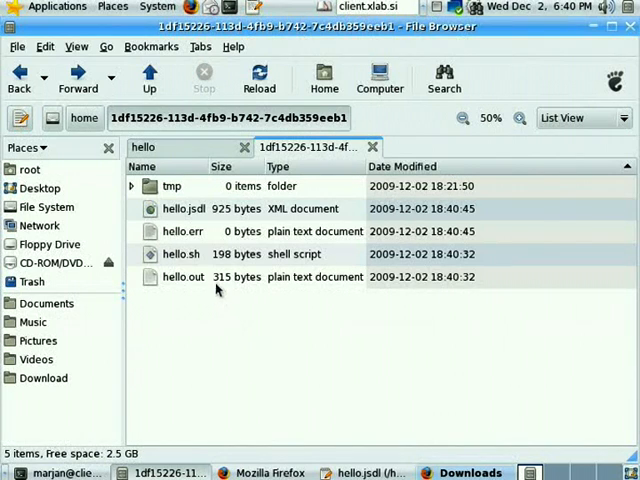
# - Open hello.out with the Text Editor via 'Open with Other Application...' in Nautilus
pyautogui.rightClick(184, 276)
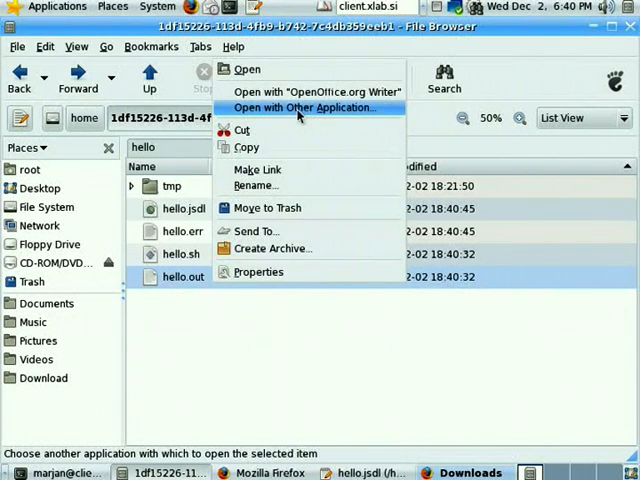
pyautogui.click(304, 108)
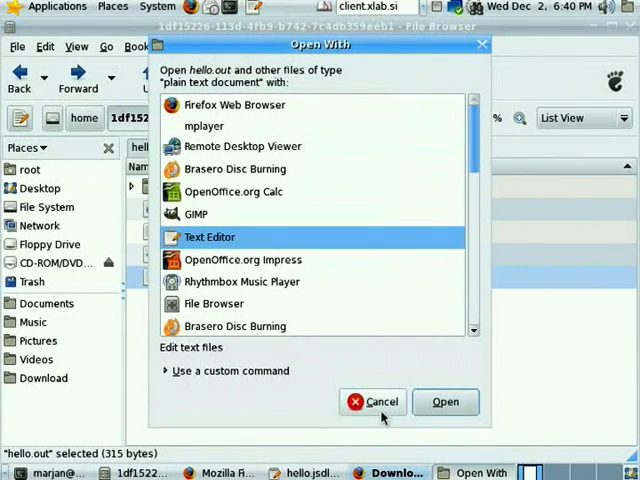
pyautogui.click(444, 400)
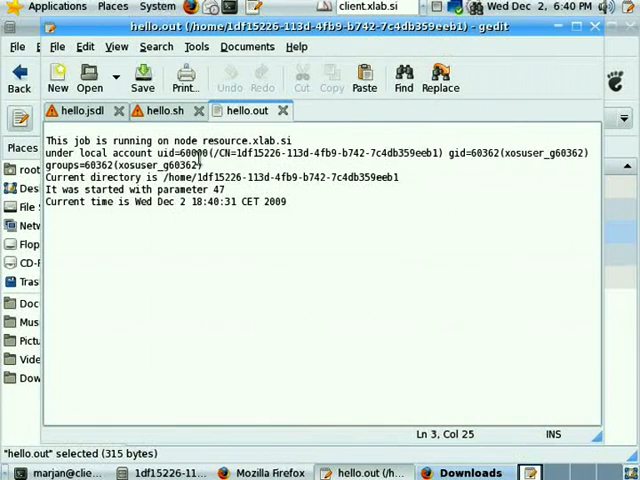
pyautogui.moveTo(212, 152); pyautogui.dragTo(440, 152)
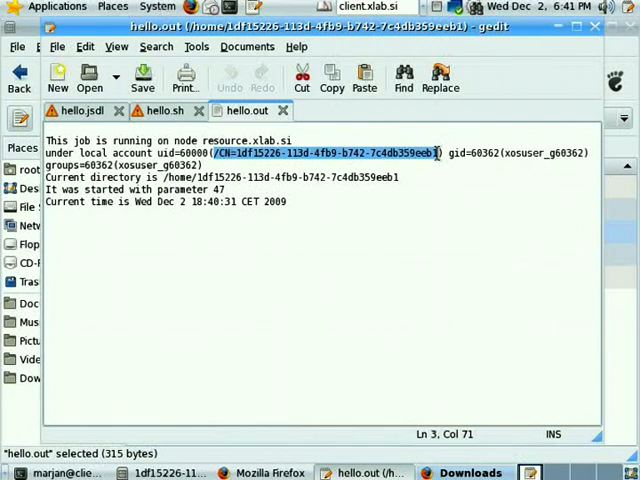
pyautogui.click(156, 188)
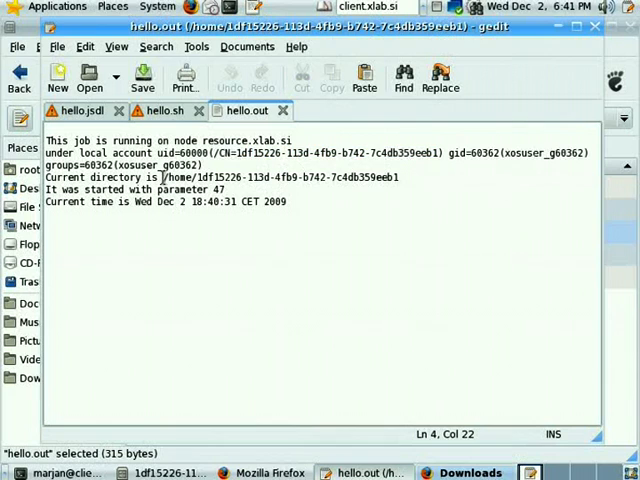